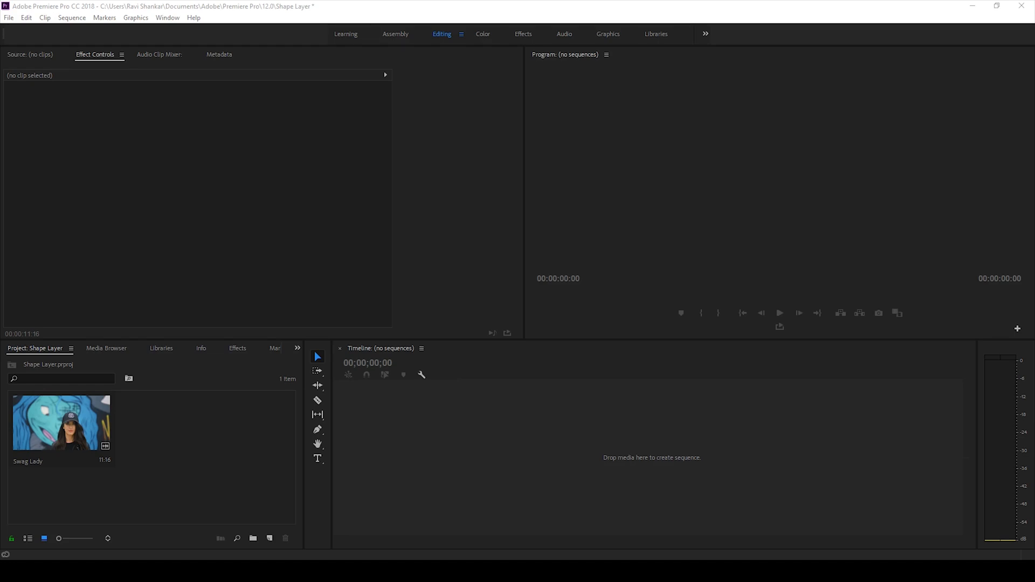
# Create a Swag Lady sequence by dropping the clip onto the empty timeline
pyautogui.click(61, 423)
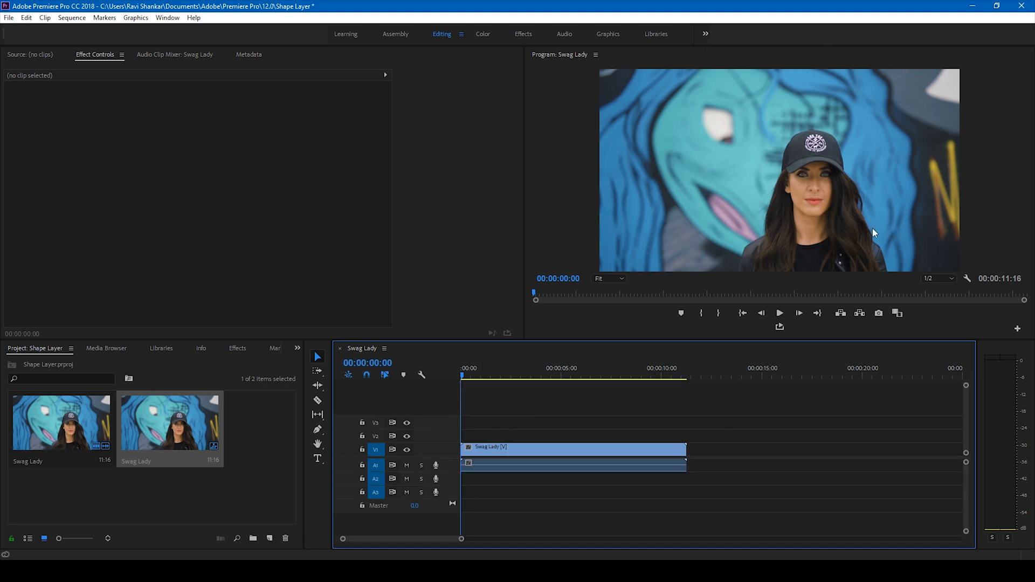
pyautogui.moveTo(621, 181)
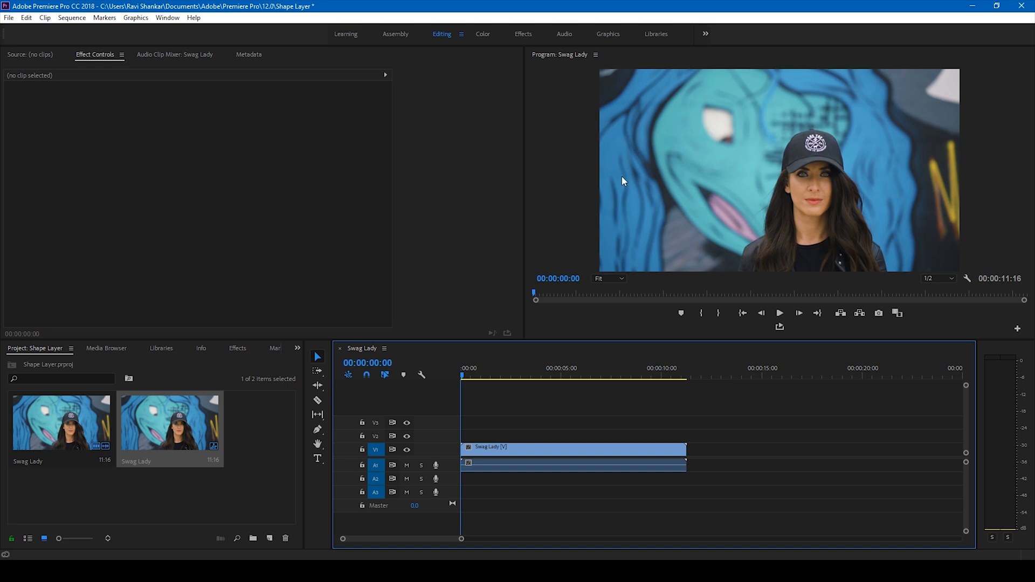
pyautogui.moveTo(697, 95)
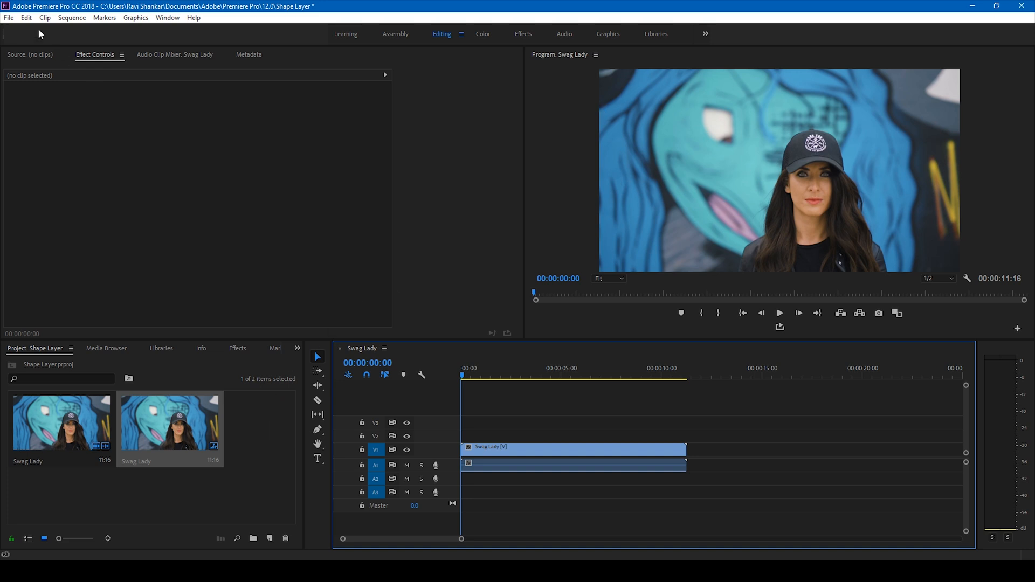
# Create a new legacy title named Shapes via File > New and confirm its settings
pyautogui.click(8, 17)
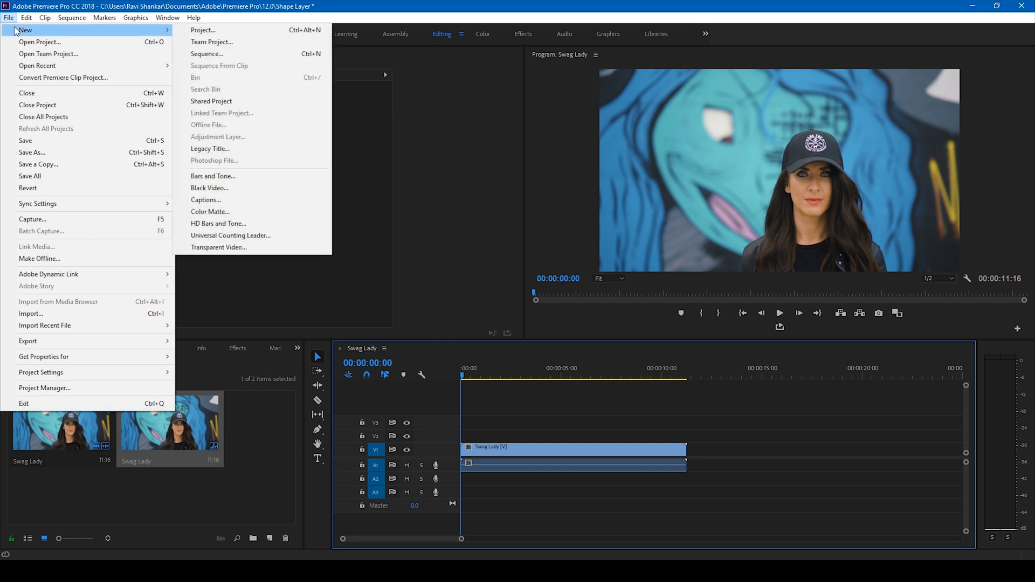
pyautogui.moveTo(209, 148)
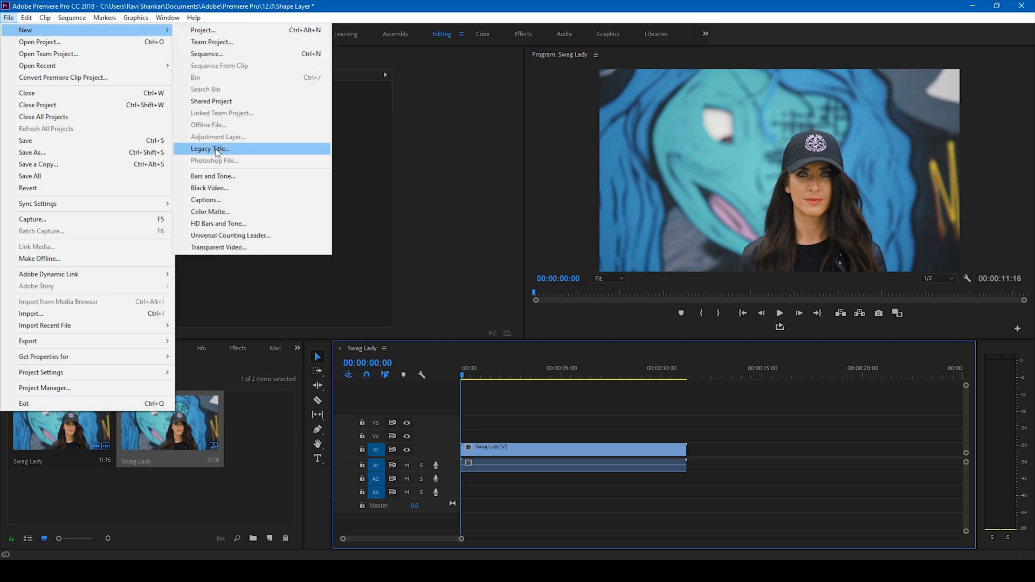
pyautogui.click(208, 149)
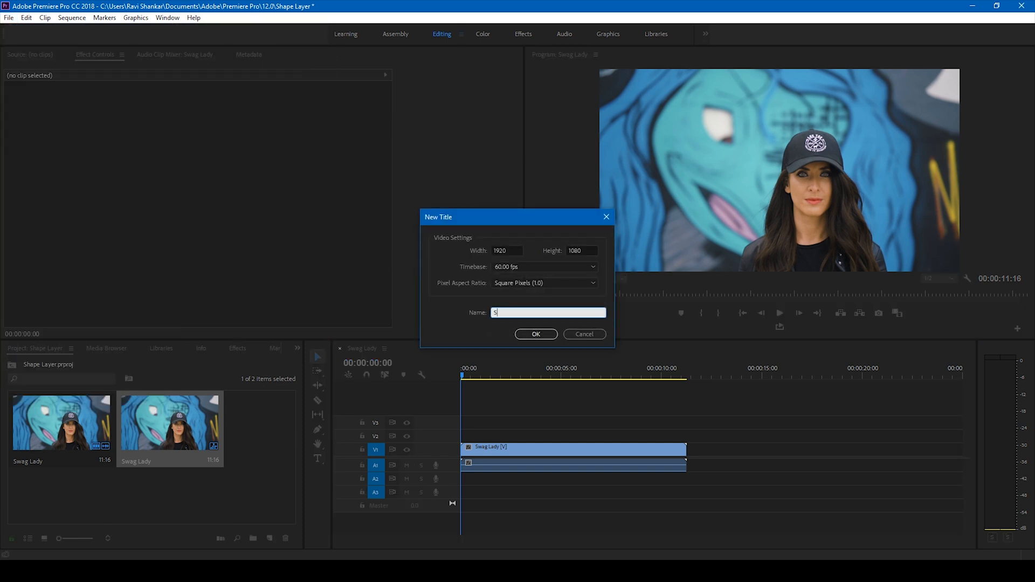
pyautogui.click(536, 333)
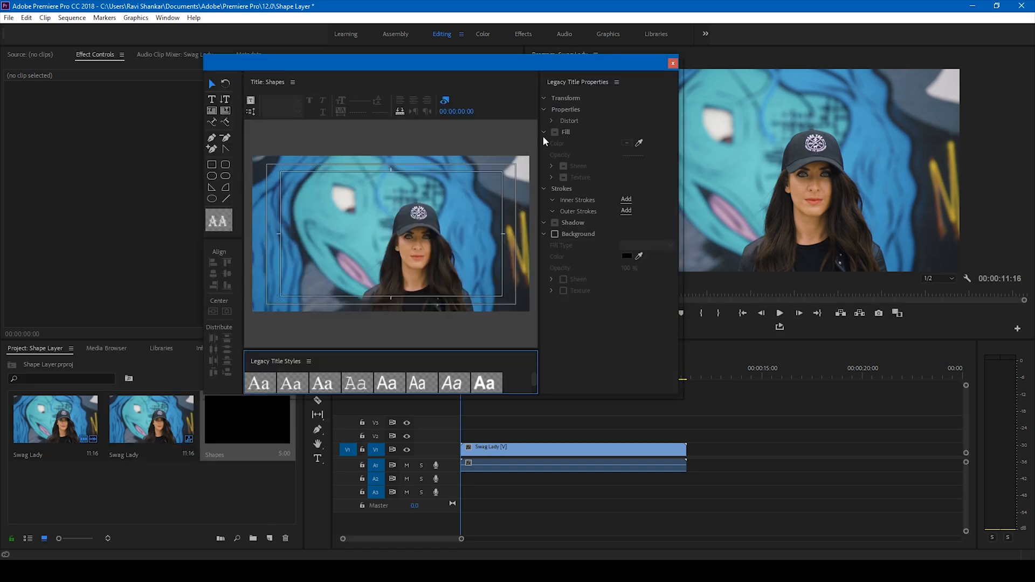
pyautogui.moveTo(232, 164)
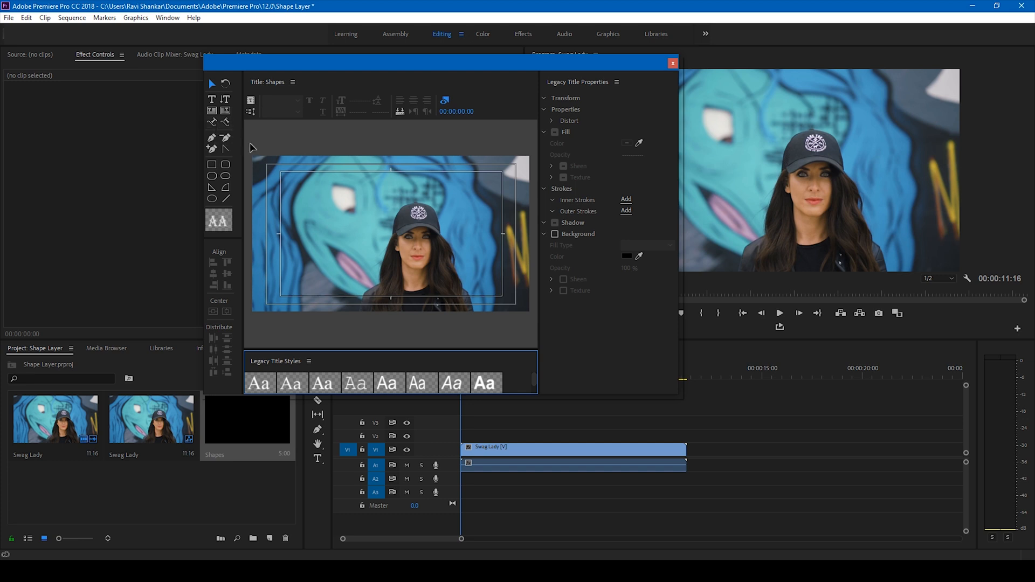
pyautogui.moveTo(212, 188)
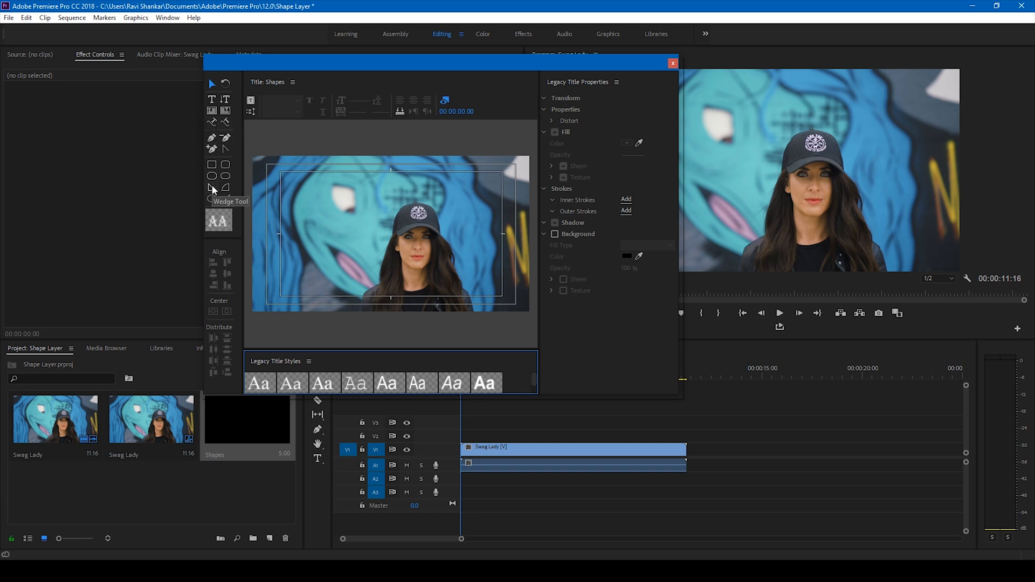
pyautogui.moveTo(213, 192)
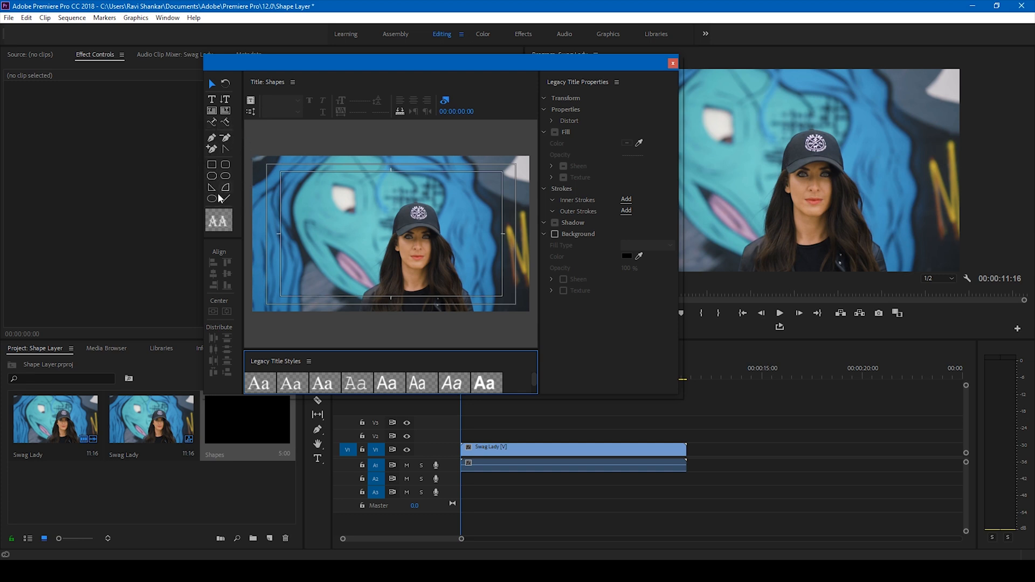
pyautogui.moveTo(322, 149)
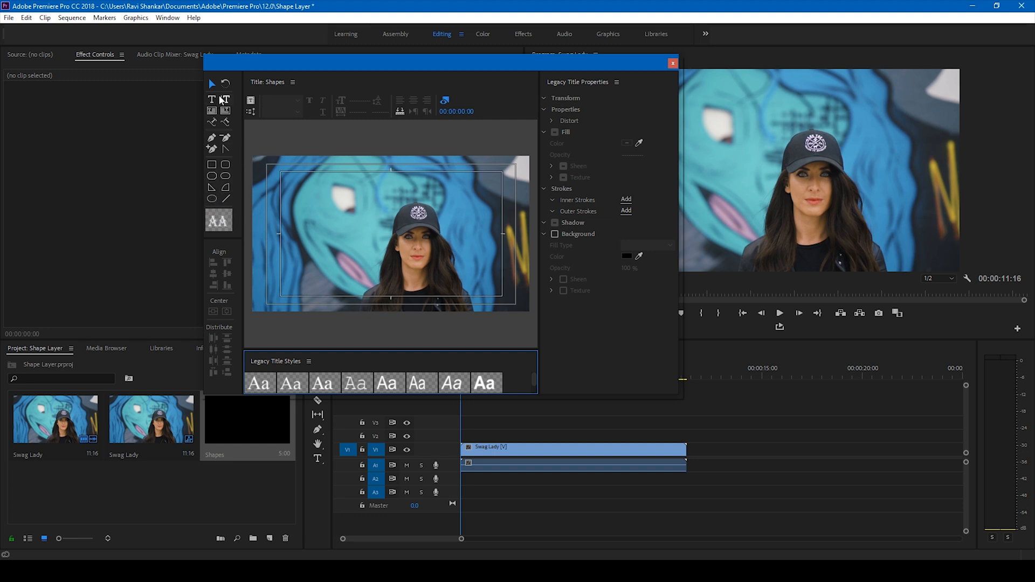
pyautogui.moveTo(211, 164)
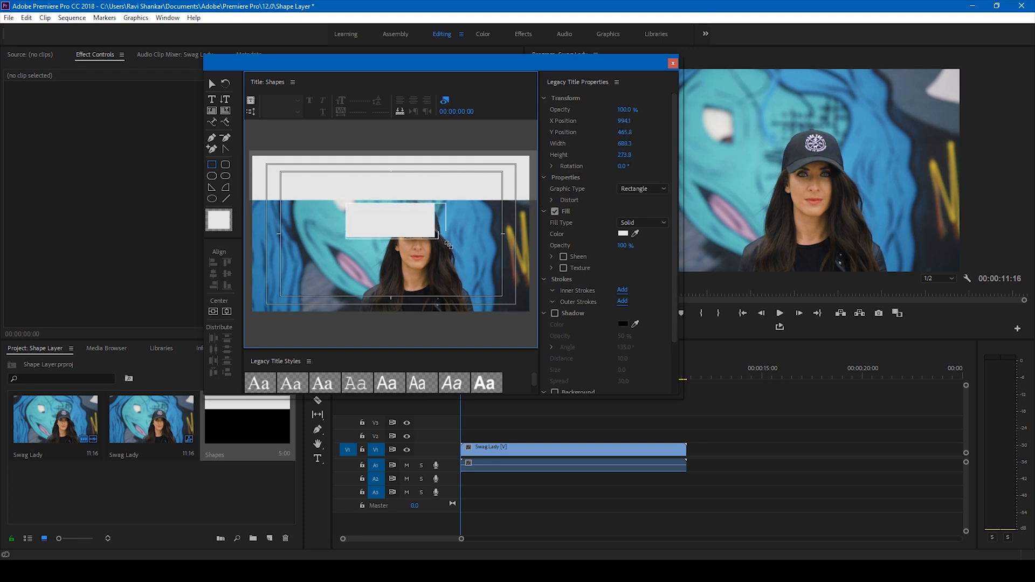
# Draw white rectangles across the upper middle, lower right and lower left of the title
pyautogui.moveTo(438, 236); pyautogui.dragTo(528, 318)
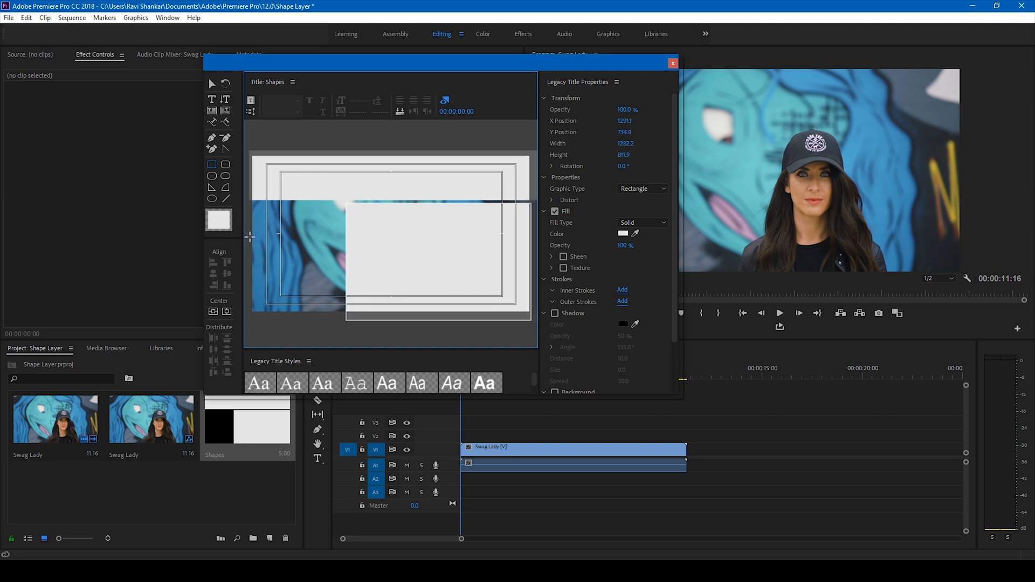
pyautogui.moveTo(528, 322); pyautogui.dragTo(324, 302)
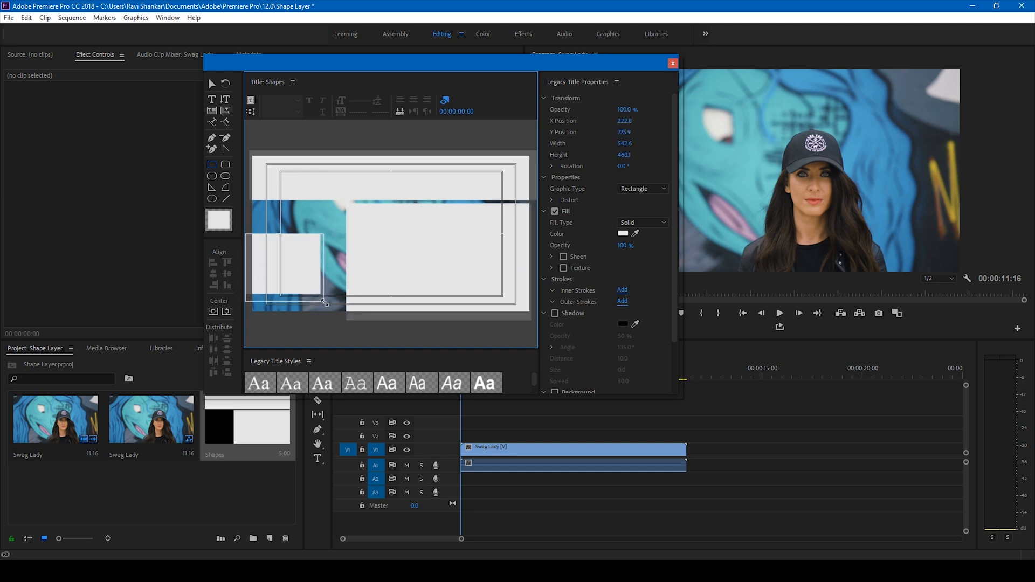
pyautogui.moveTo(323, 302); pyautogui.dragTo(341, 323)
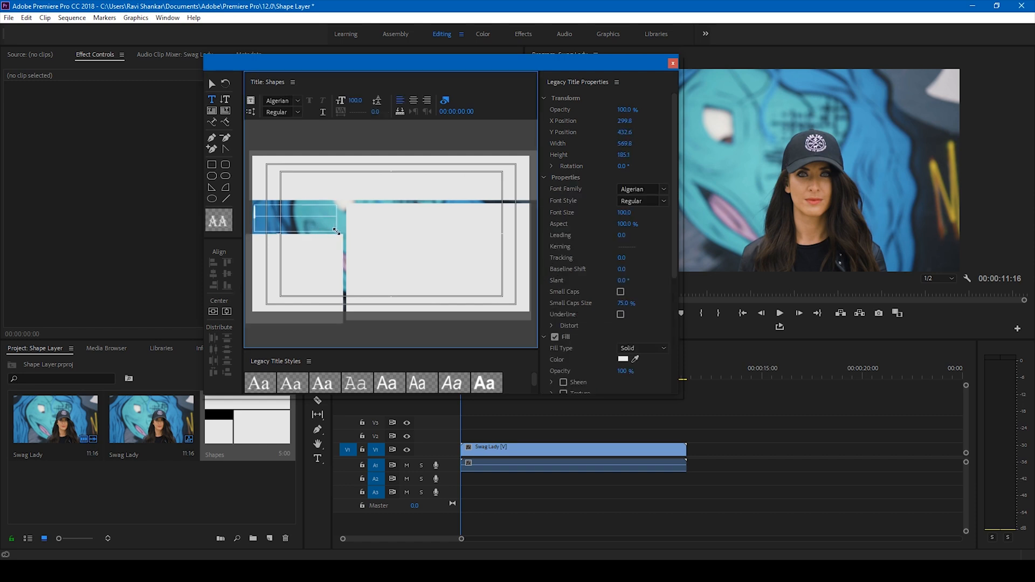
# Enter the word SWAG in the upper-left text box in large Algerian lettering
pyautogui.write('SWA')
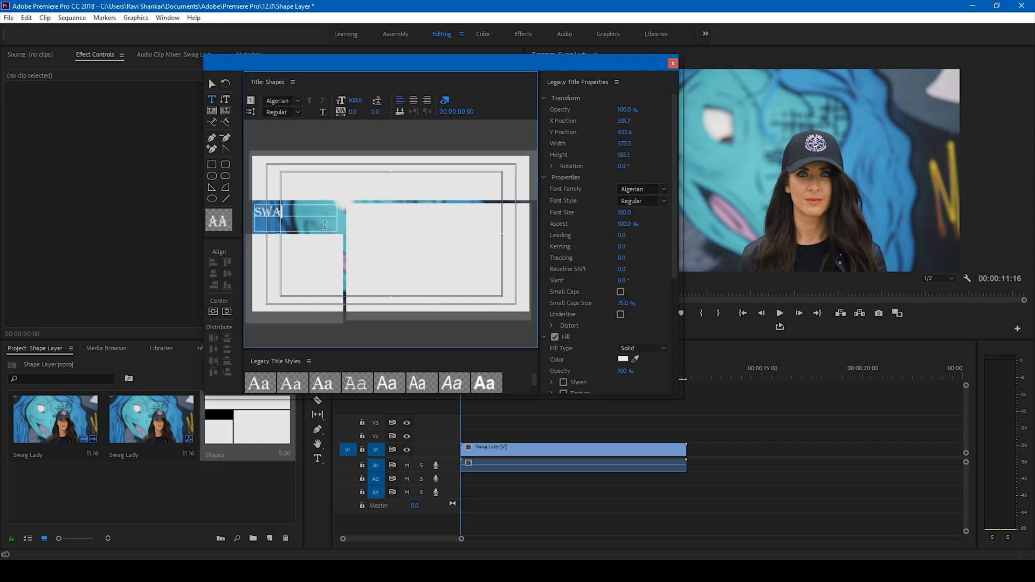
pyautogui.write('G')
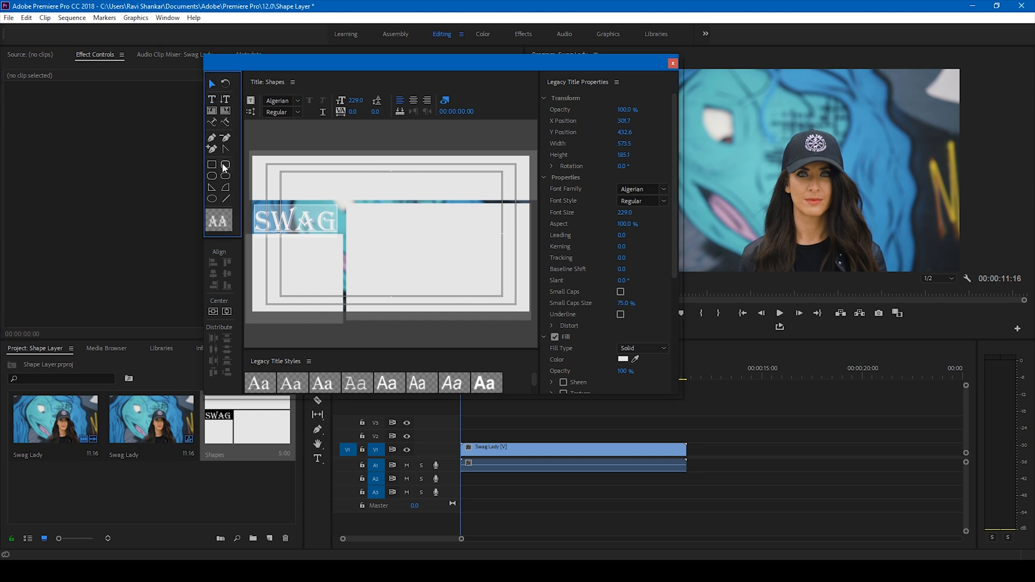
# Draw a full-frame rectangle and set its fill colour to black
pyautogui.click(224, 164)
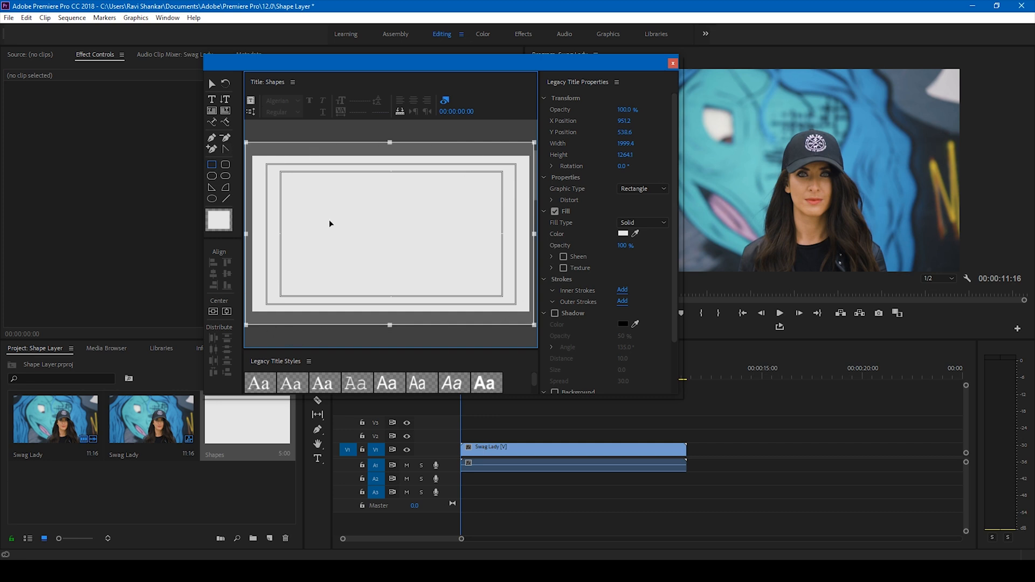
pyautogui.click(621, 234)
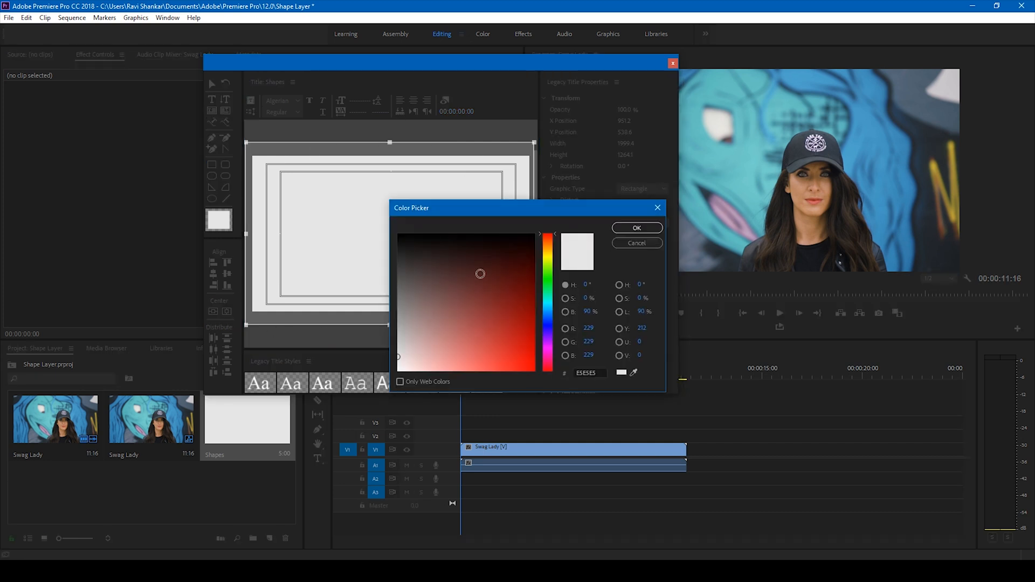
pyautogui.click(636, 227)
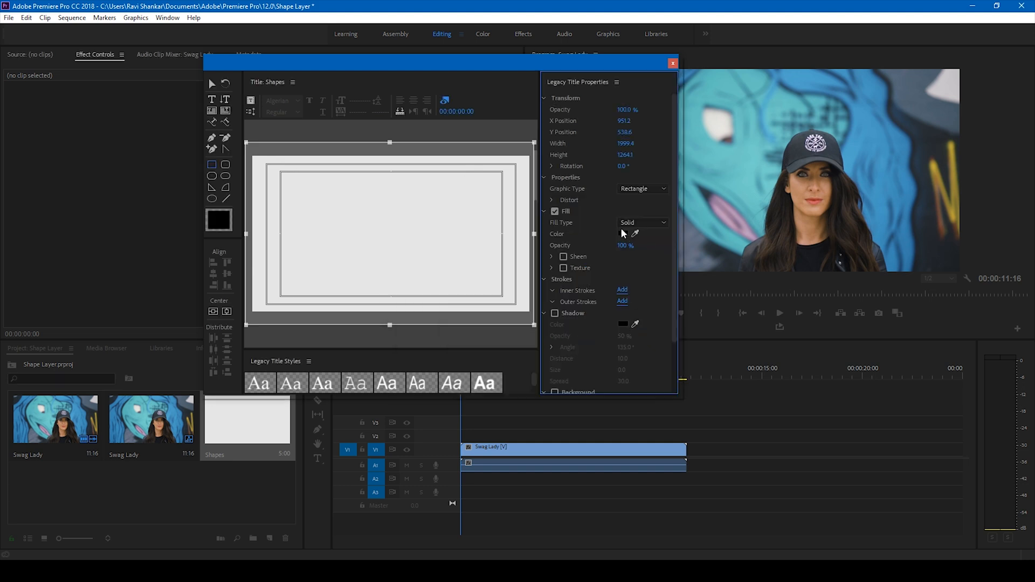
pyautogui.click(621, 234)
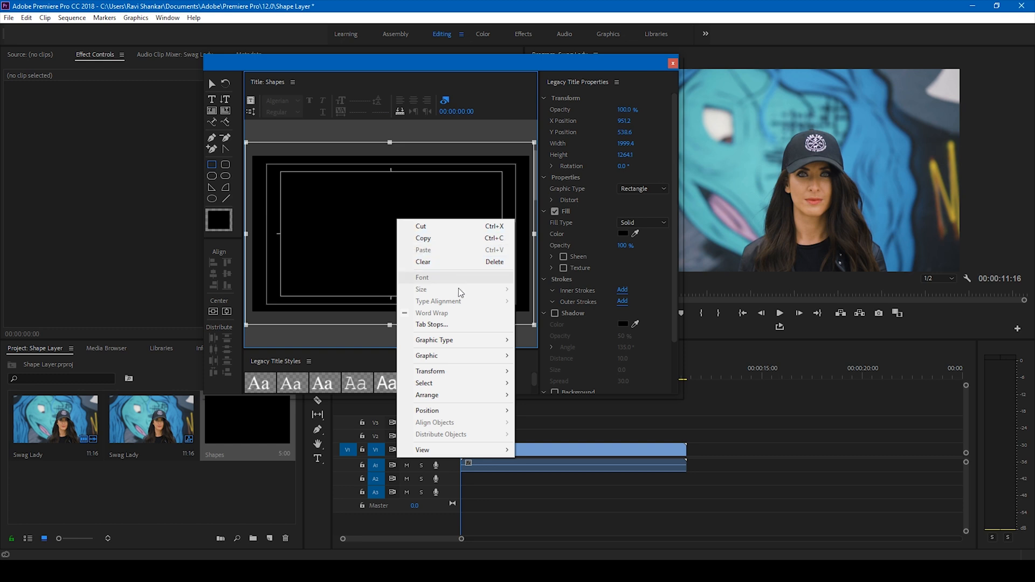
pyautogui.moveTo(427, 394)
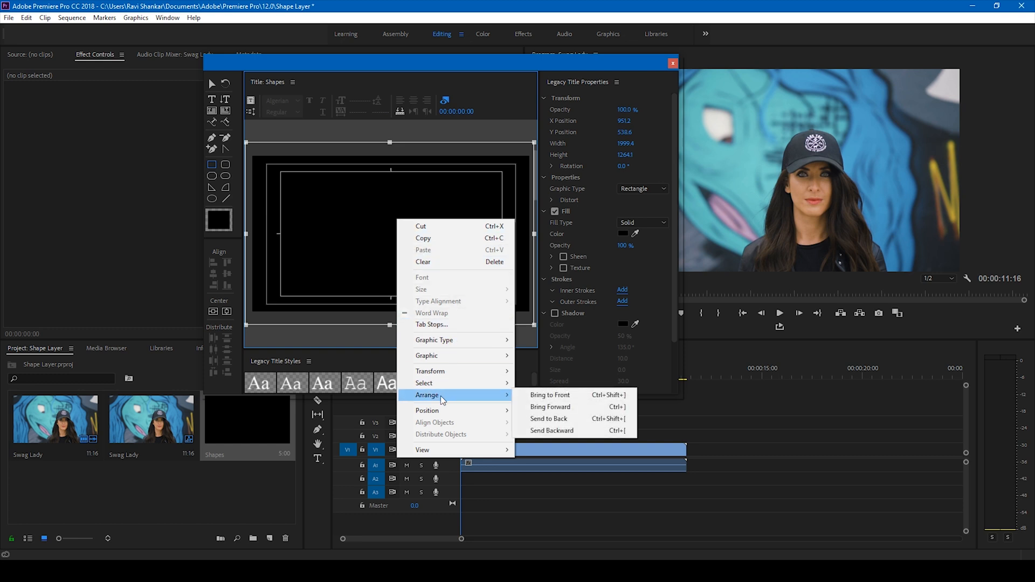
pyautogui.moveTo(546, 398)
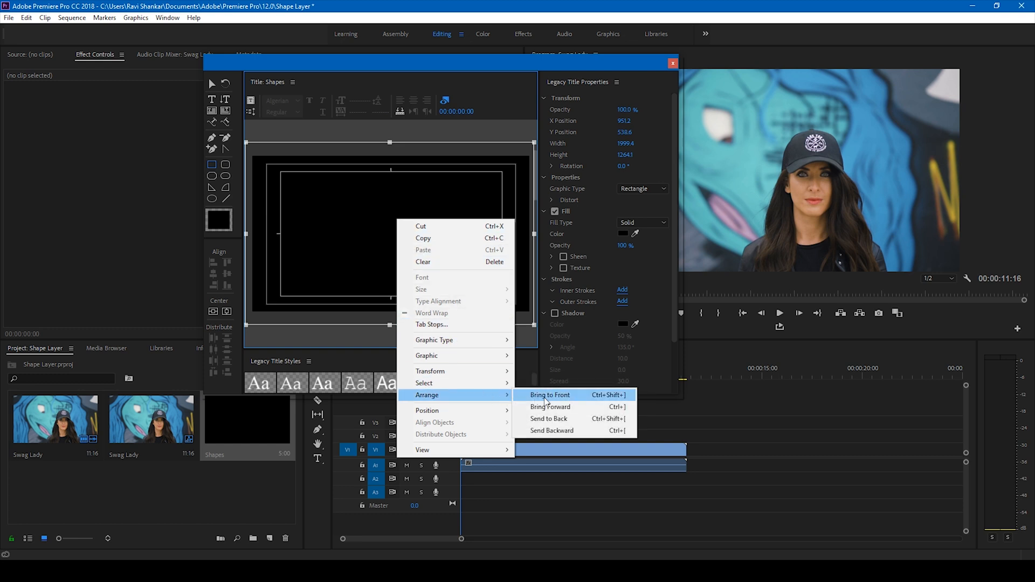
# Send the black rectangle to the back, behind the white shapes and SWAG text
pyautogui.click(548, 395)
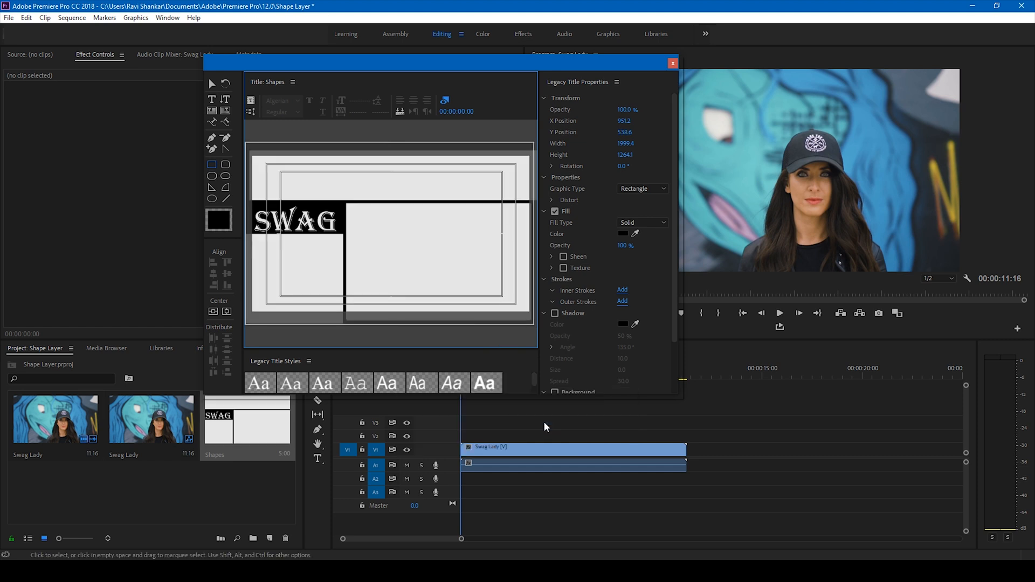
pyautogui.moveTo(370, 158)
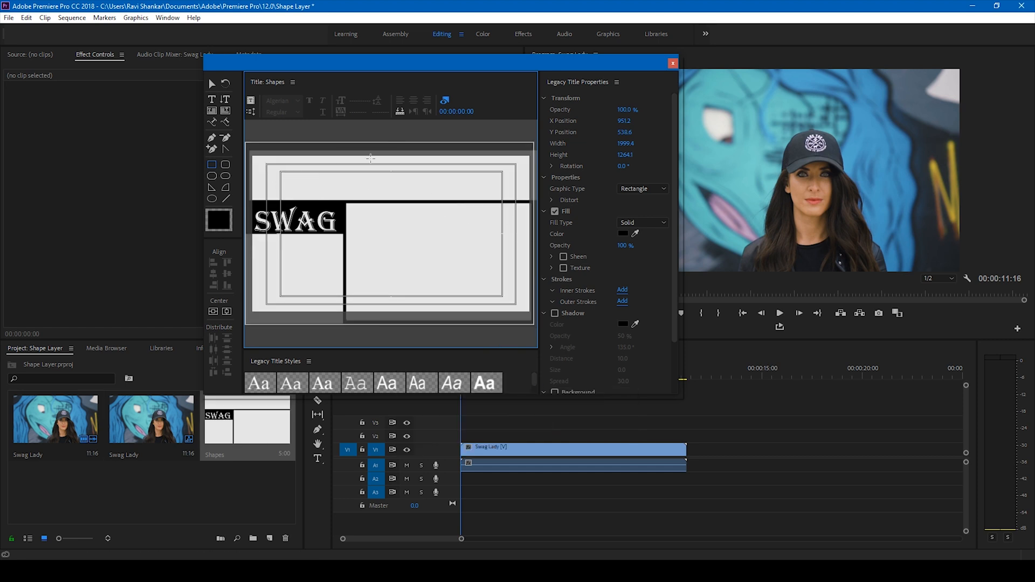
pyautogui.moveTo(310, 256)
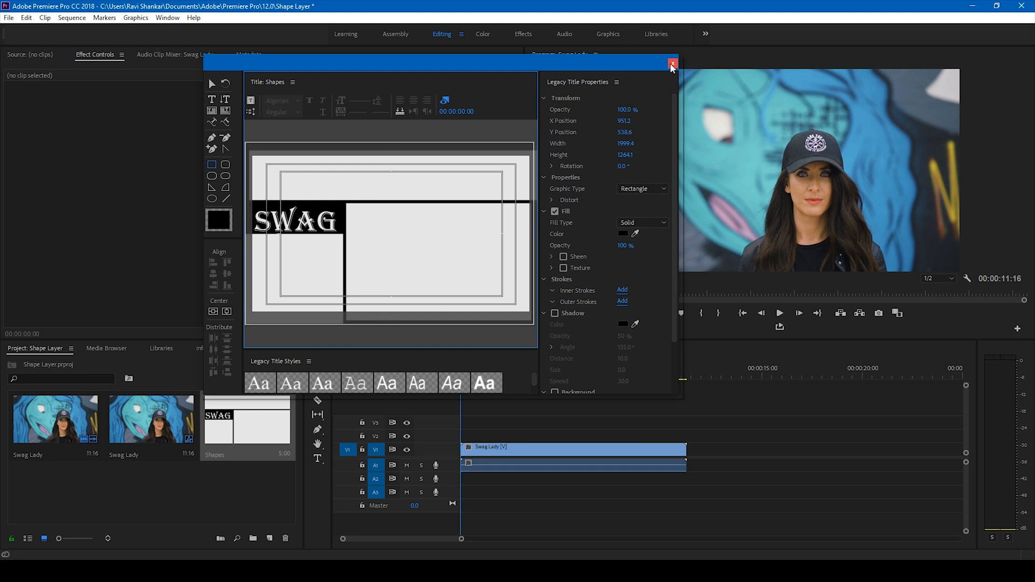
# Place the Shapes title on V2 above the video and extend it to the clip's length
pyautogui.click(671, 64)
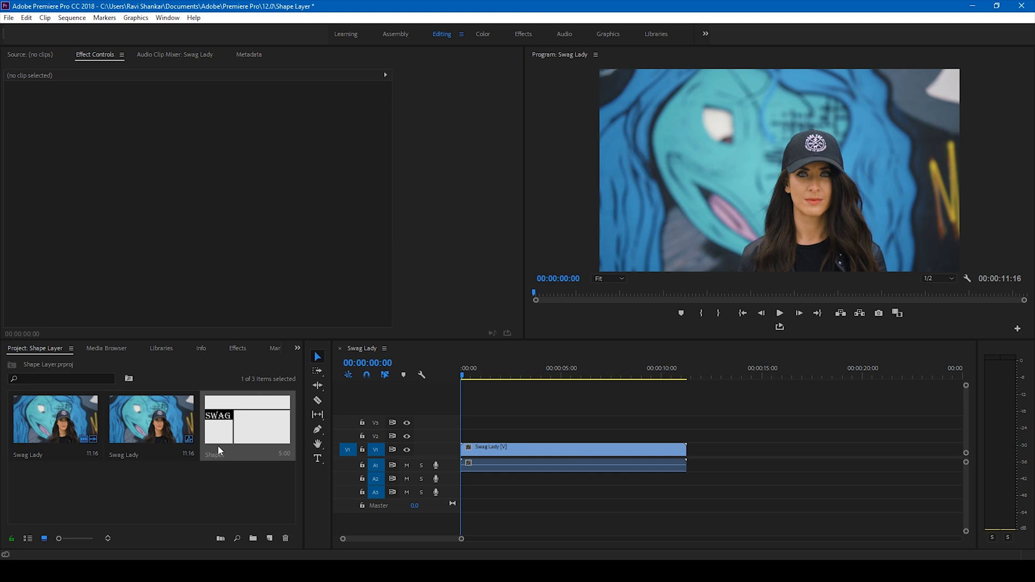
pyautogui.moveTo(248, 422); pyautogui.dragTo(508, 436)
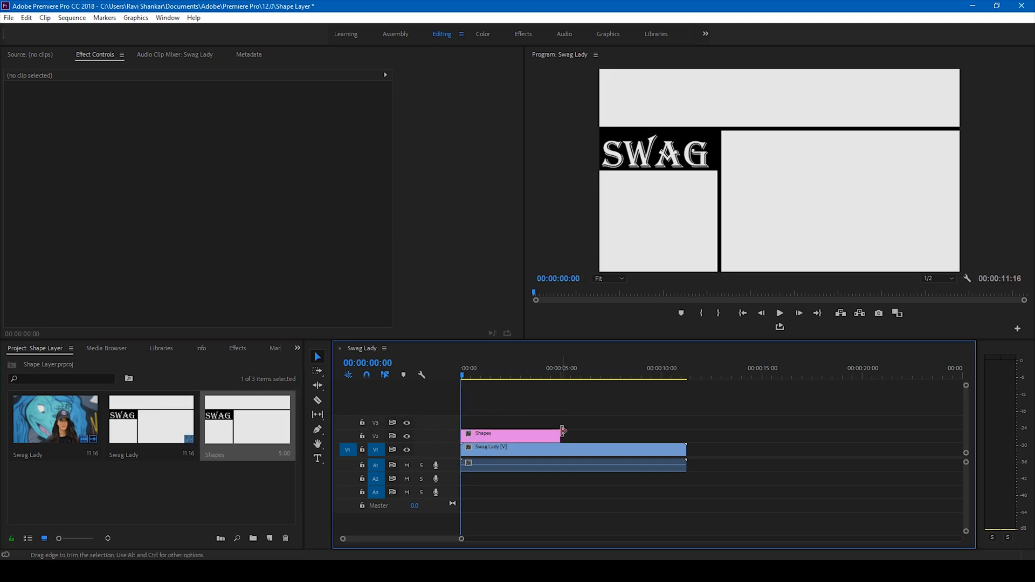
pyautogui.moveTo(562, 434); pyautogui.dragTo(684, 433)
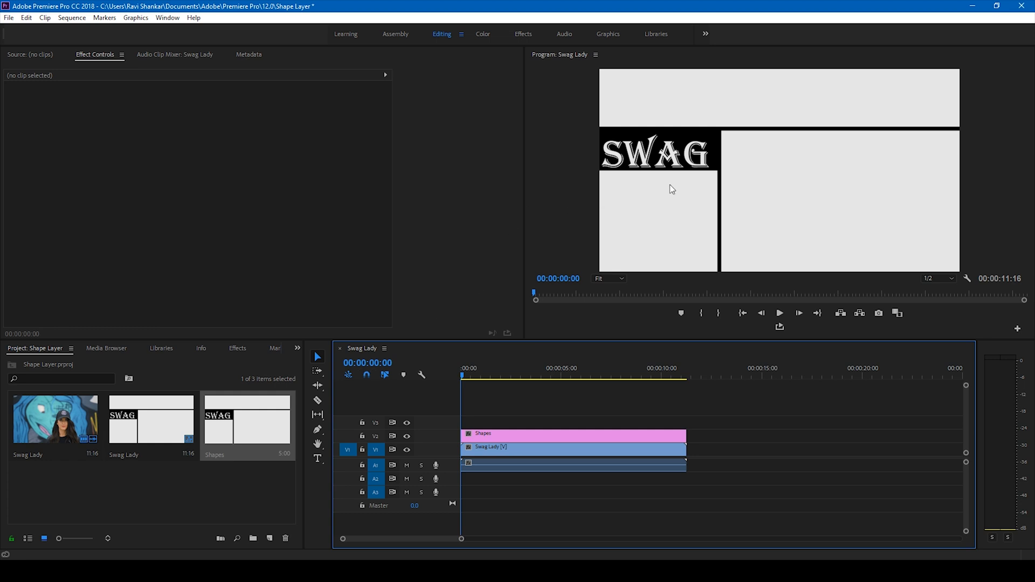
pyautogui.moveTo(619, 439)
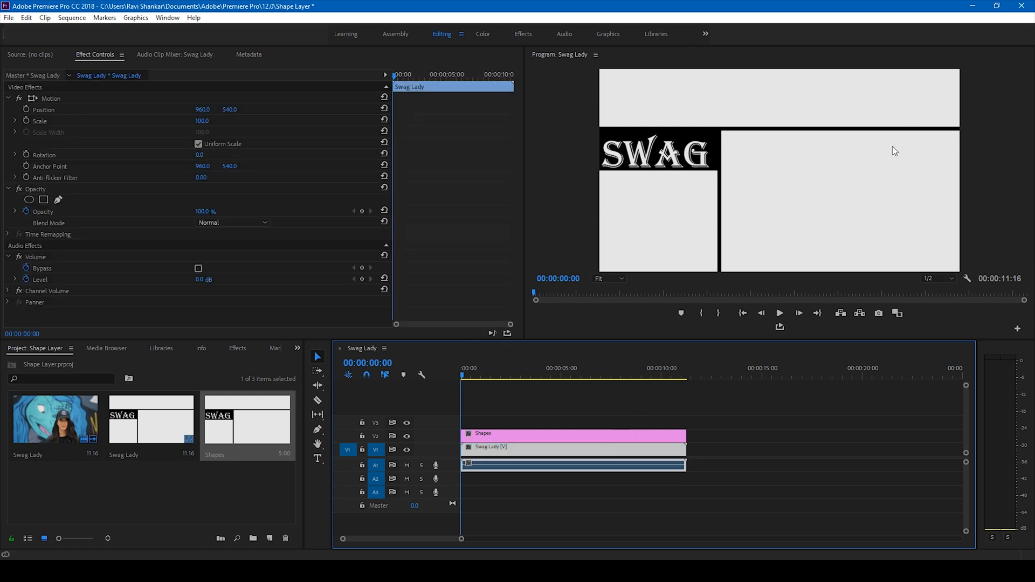
pyautogui.moveTo(594, 358)
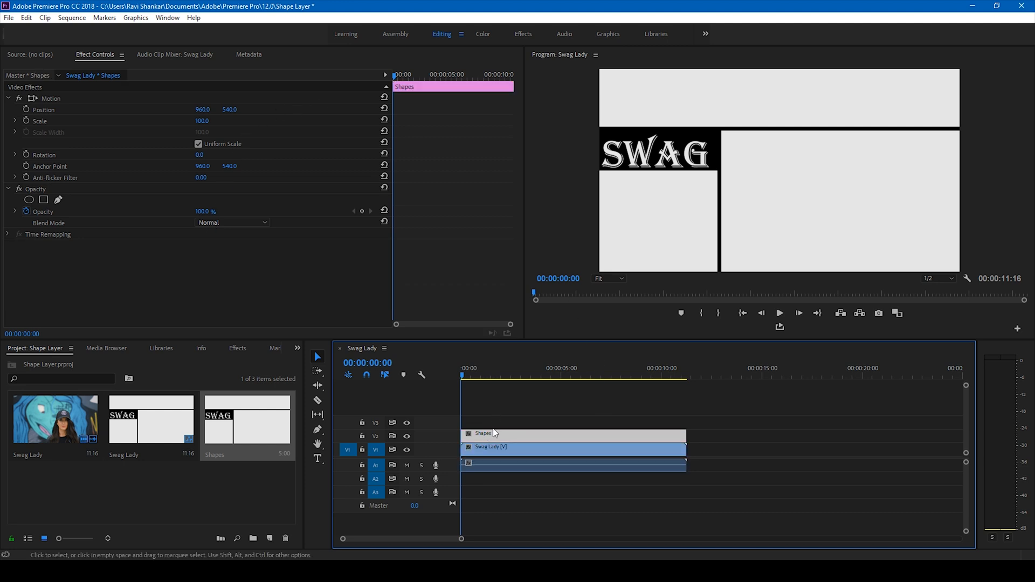
# Set the Shapes clip's blend mode to Multiply and play back the result
pyautogui.click(233, 222)
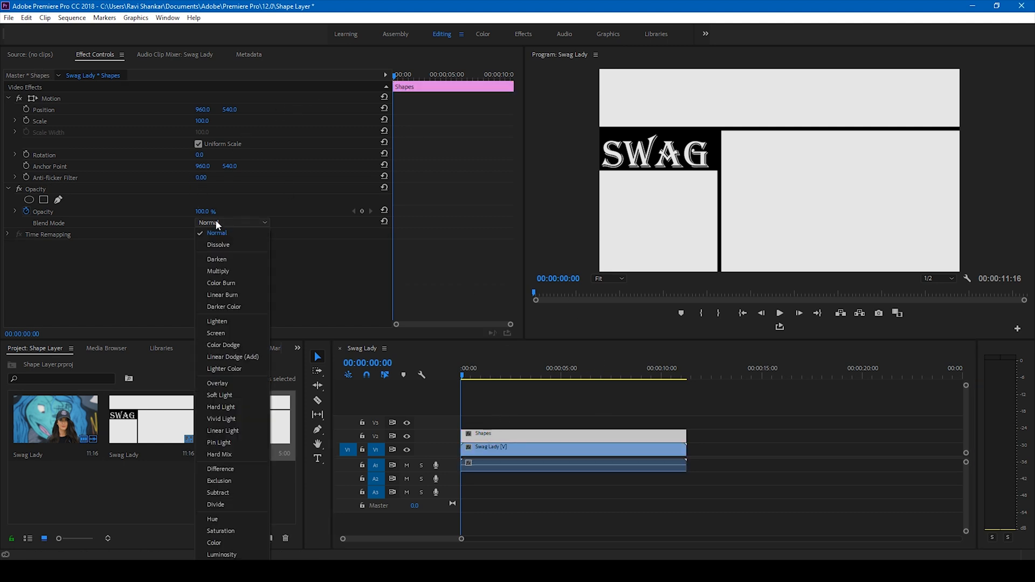
pyautogui.click(218, 271)
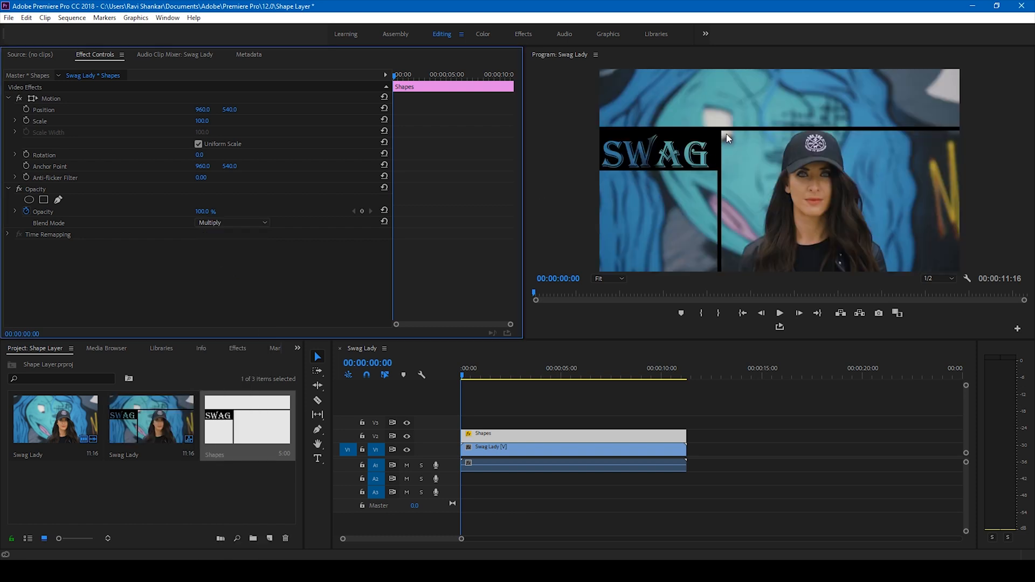
pyautogui.click(778, 313)
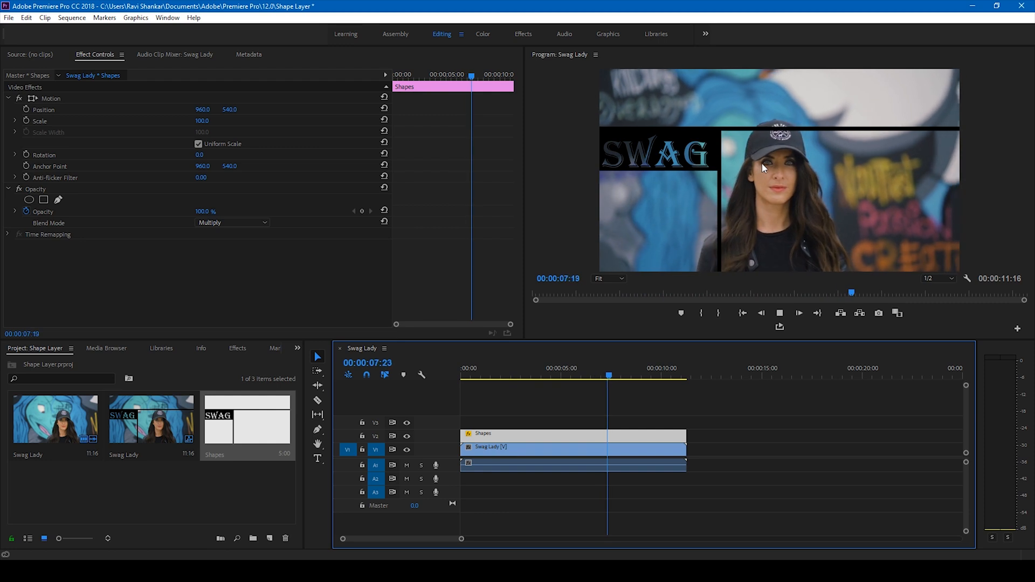
# Move the playhead back to 00:00 on the time ruler and replay the sequence
pyautogui.click(462, 375)
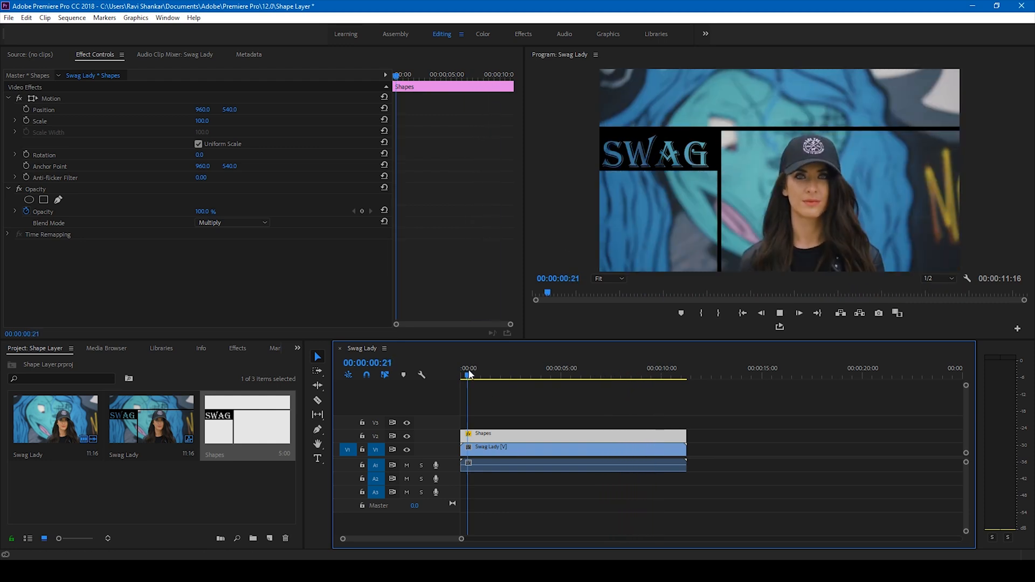
pyautogui.click(478, 375)
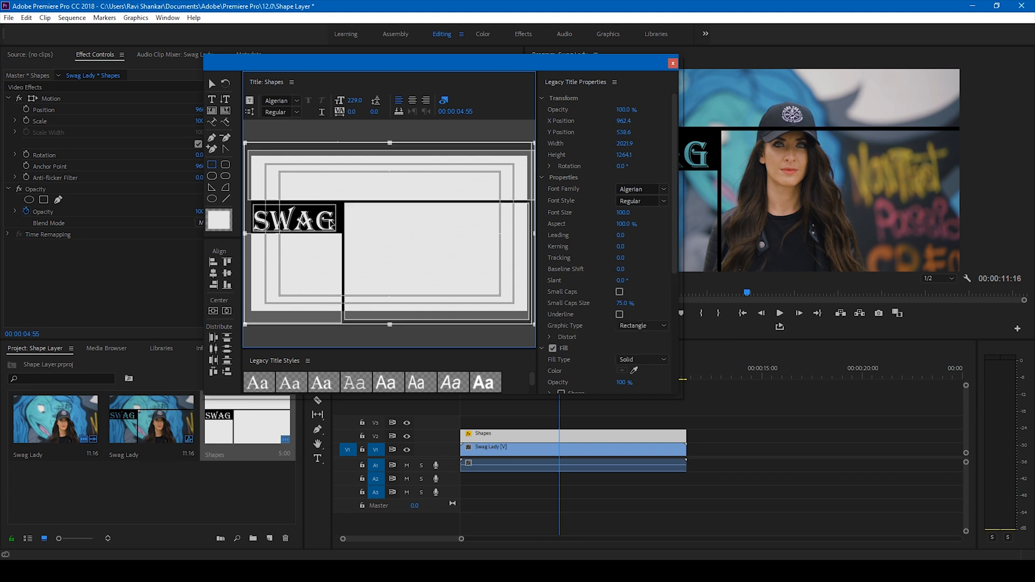
# Close the Title: Shapes window to return to the blended sequence
pyautogui.click(671, 63)
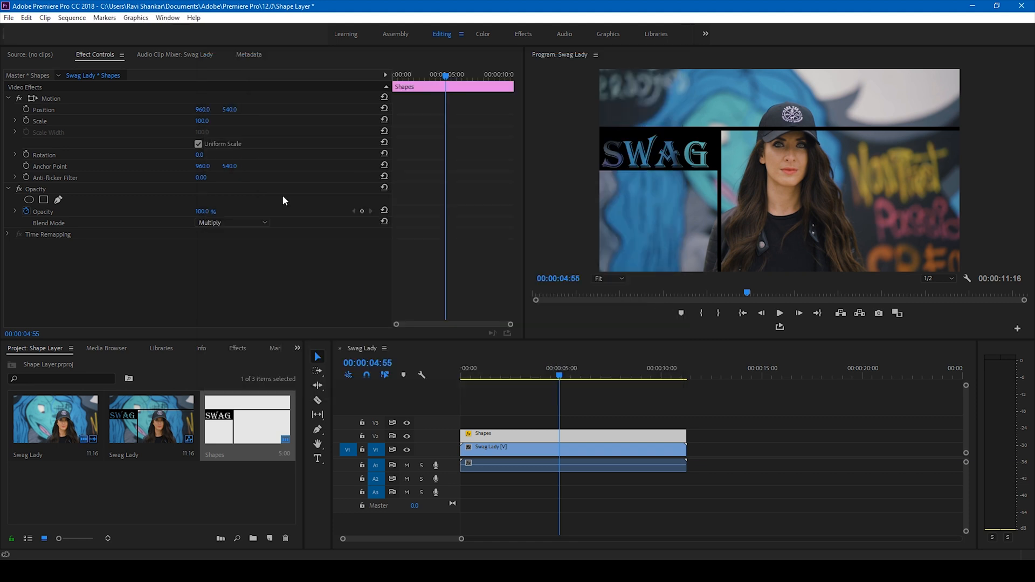
pyautogui.moveTo(787, 259)
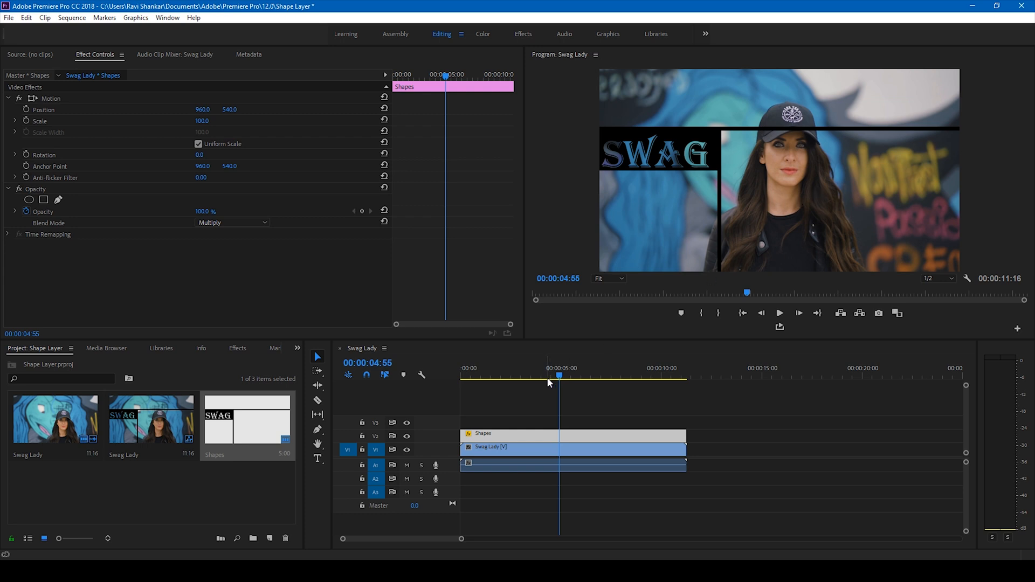
pyautogui.moveTo(463, 385)
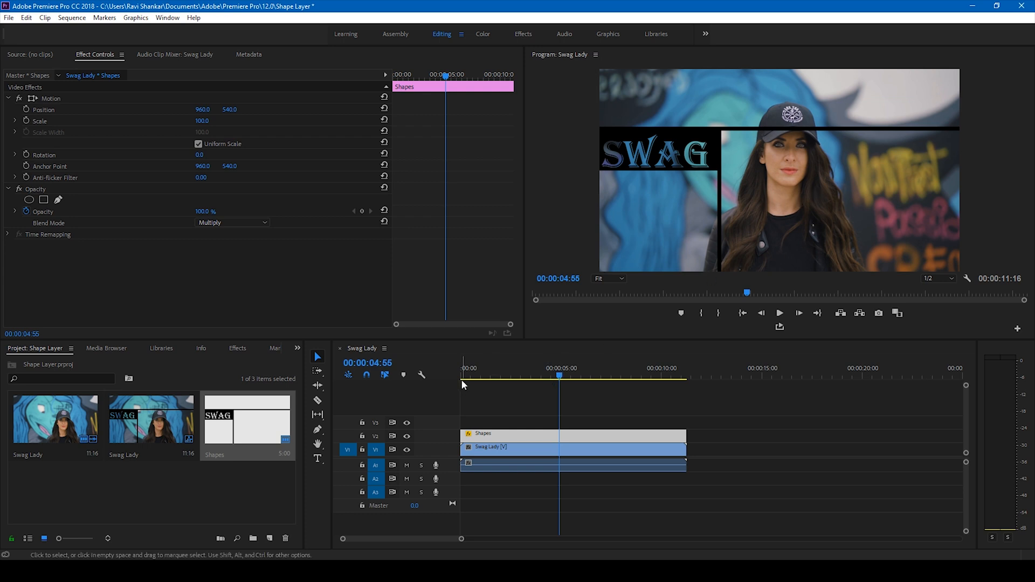